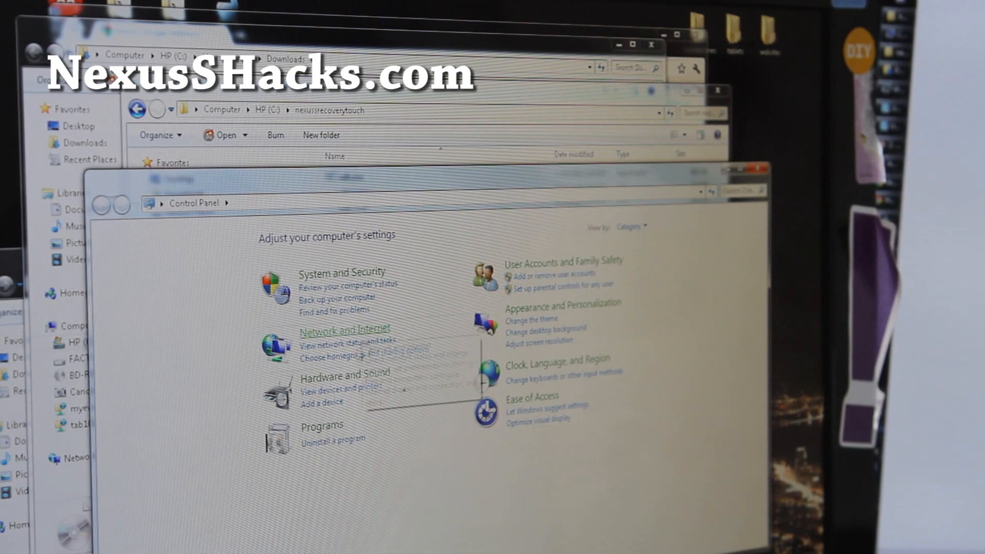
Open Device Manager through Control Panel's Hardware and Sound category
click(343, 375)
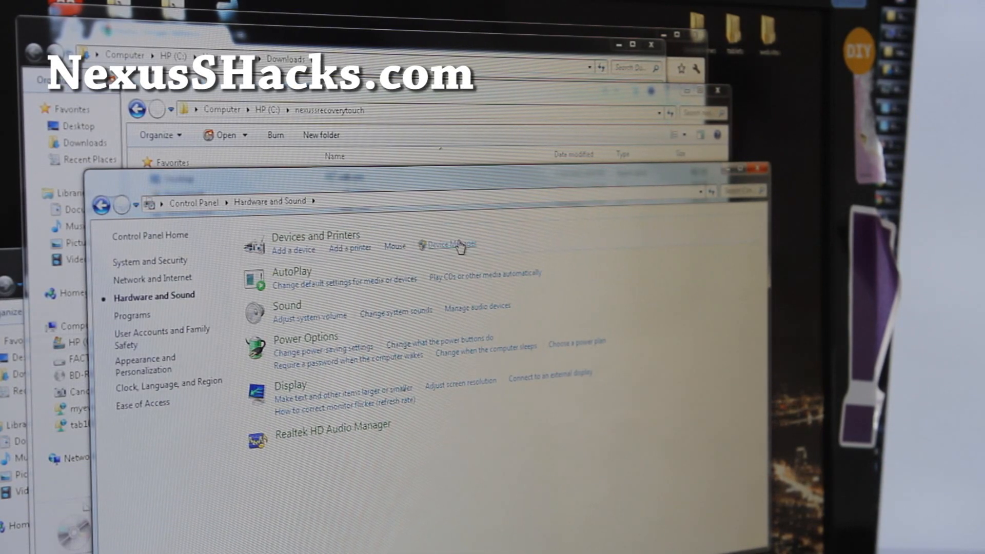
click(450, 245)
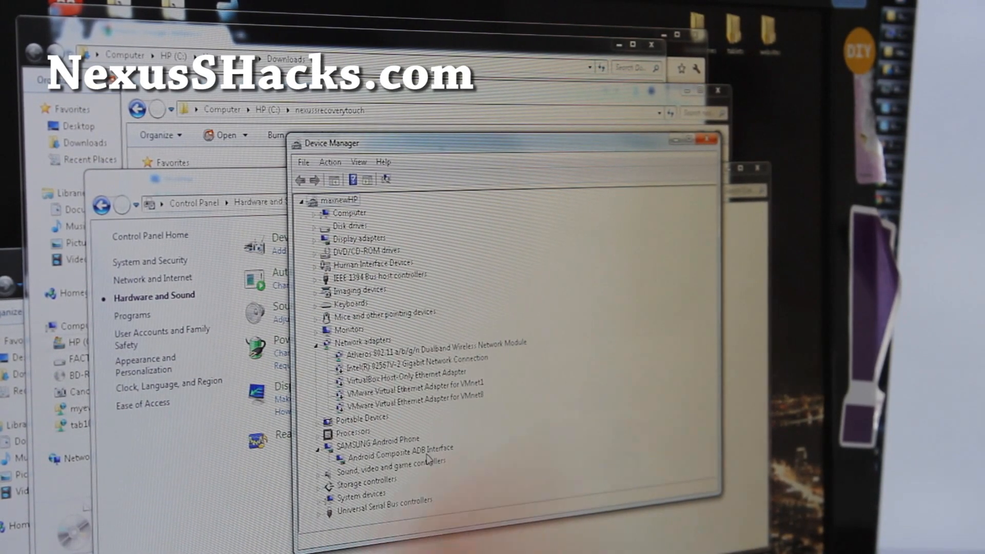
mouse_move(593, 234)
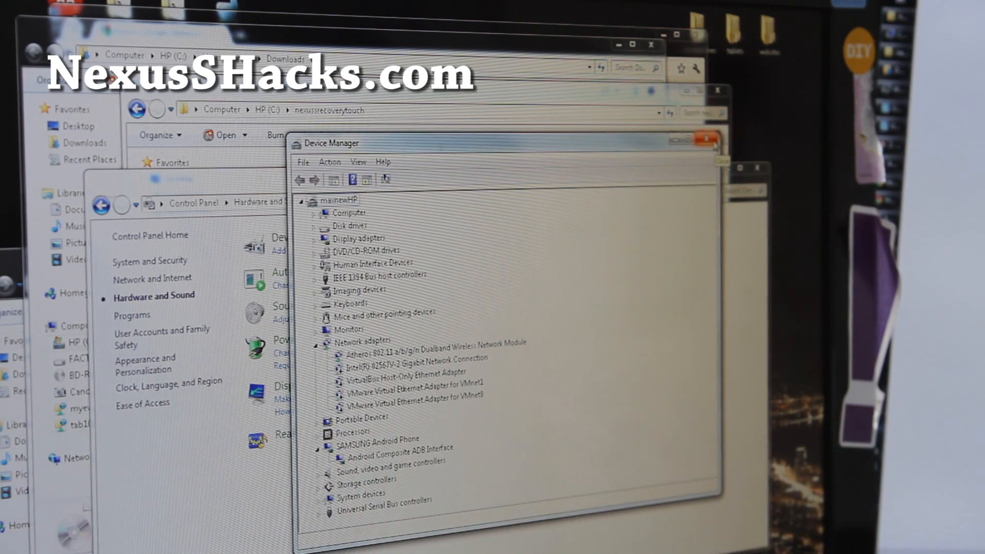
Close Device Manager after confirming the Samsung phone's Android Composite ADB Interface
click(706, 139)
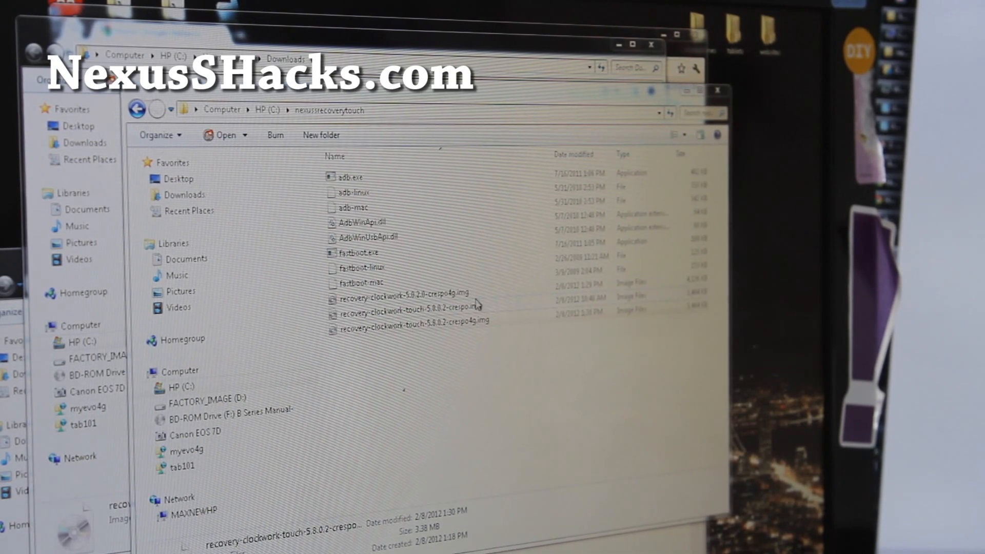
Launch cmd.exe from the Start menu beside the nexussrecoverytouch Explorer window
click(406, 292)
text(cd \)
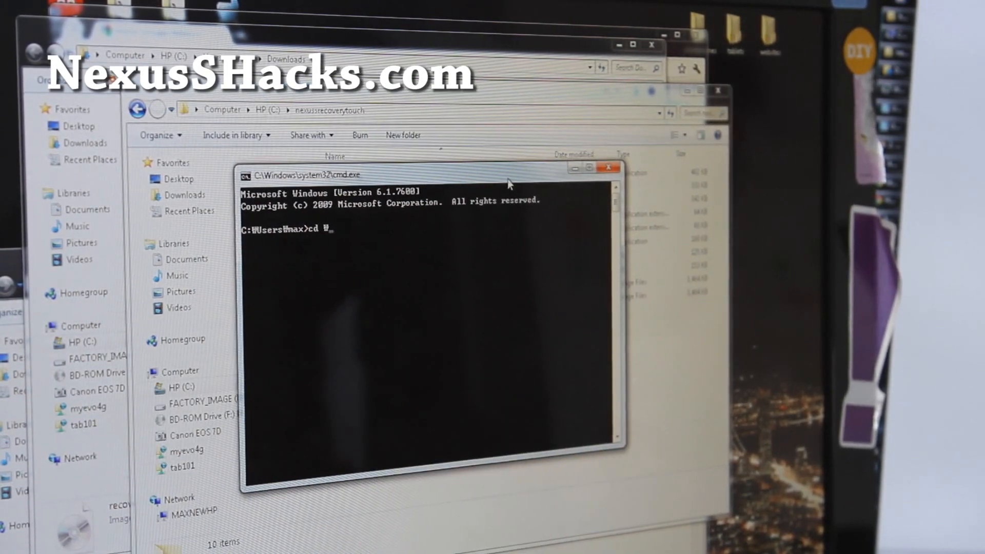
Change into \nexussrecoverytouch and list its adb, fastboot and recovery image files with dir
text(nexussrecoverytouch)
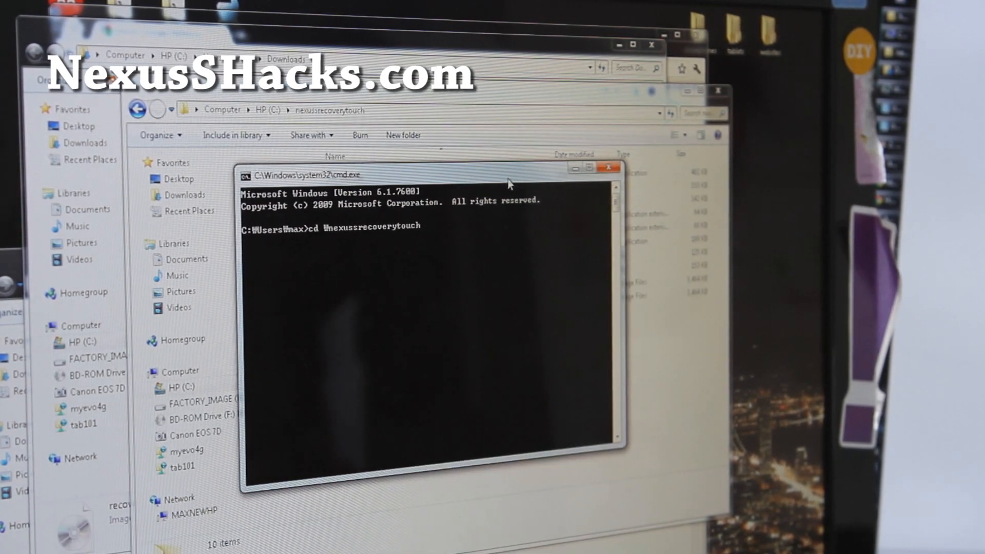
key(Return)
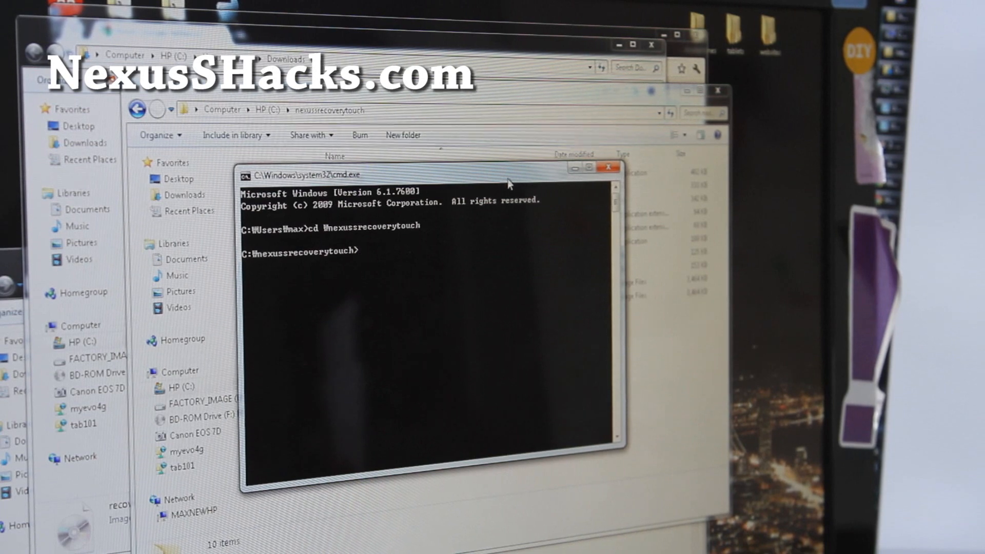
text(di)
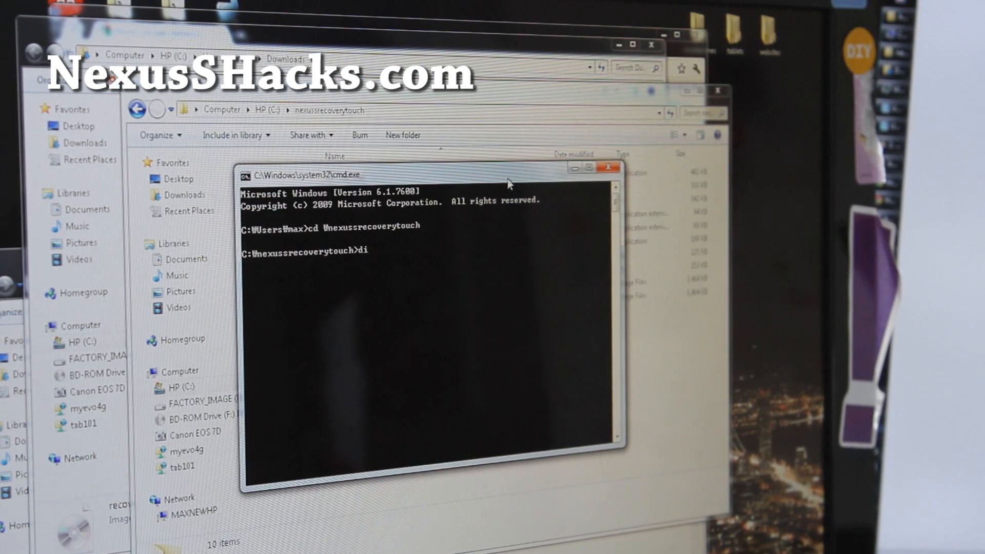
key(Return)
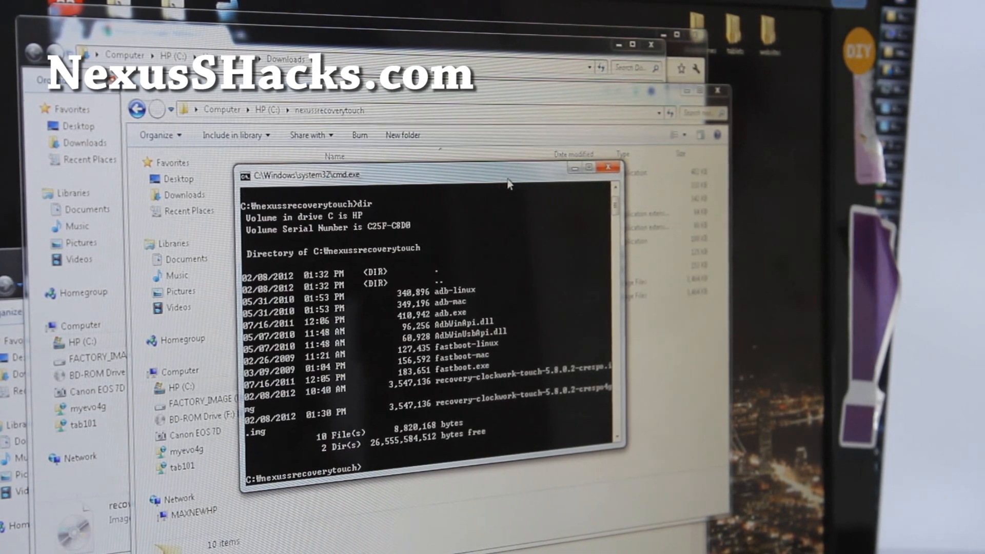
Run fastboot flash recovery with the clockwork touch 5.8.0.2 crespo4g recovery image
text(fast)
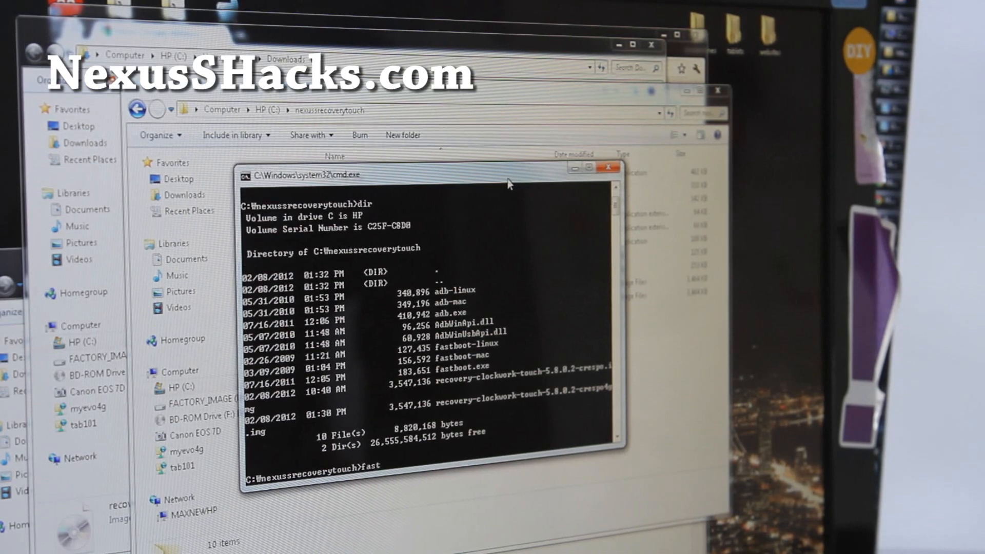
text(boot)
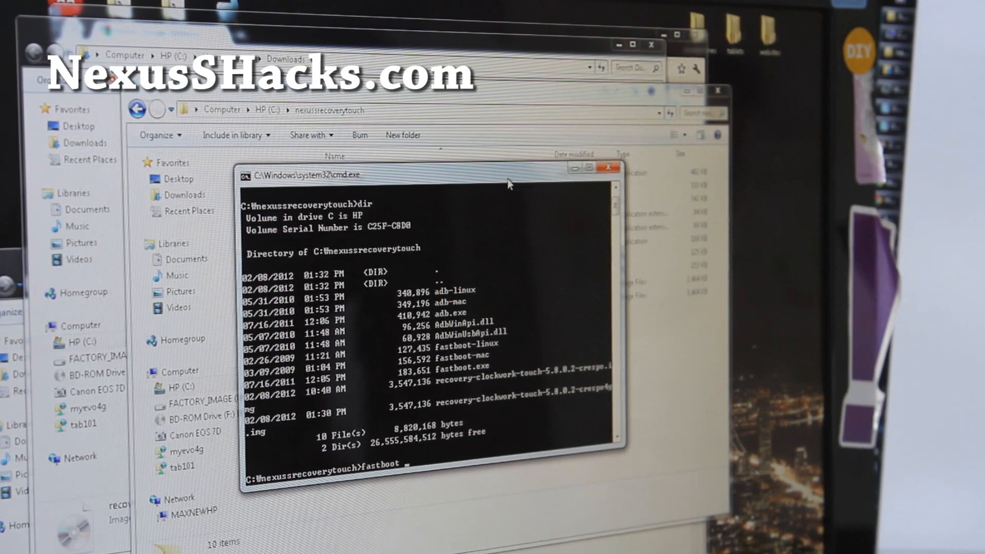
text(flash)
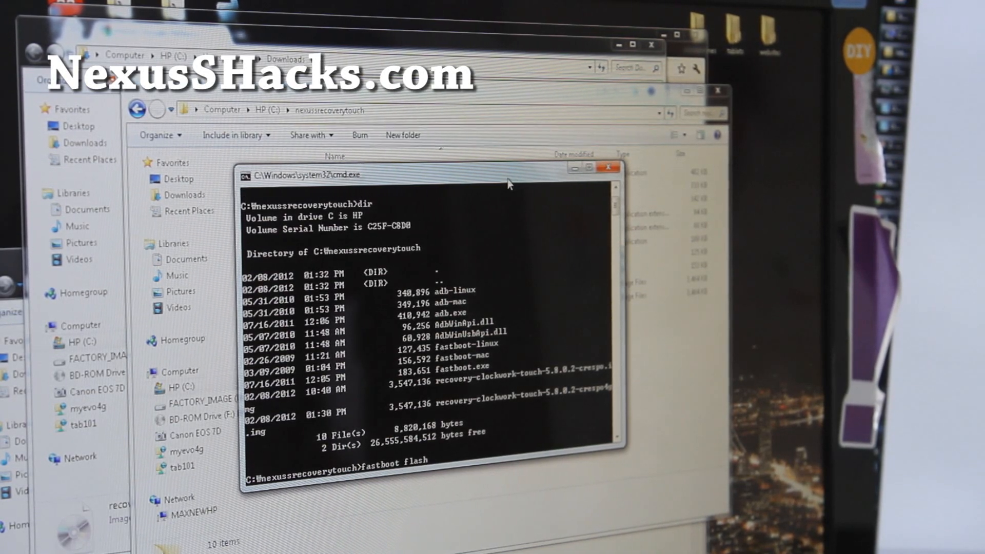
text(recovery recovery-clockwork-touch-5.0.0.2-crespo.img)
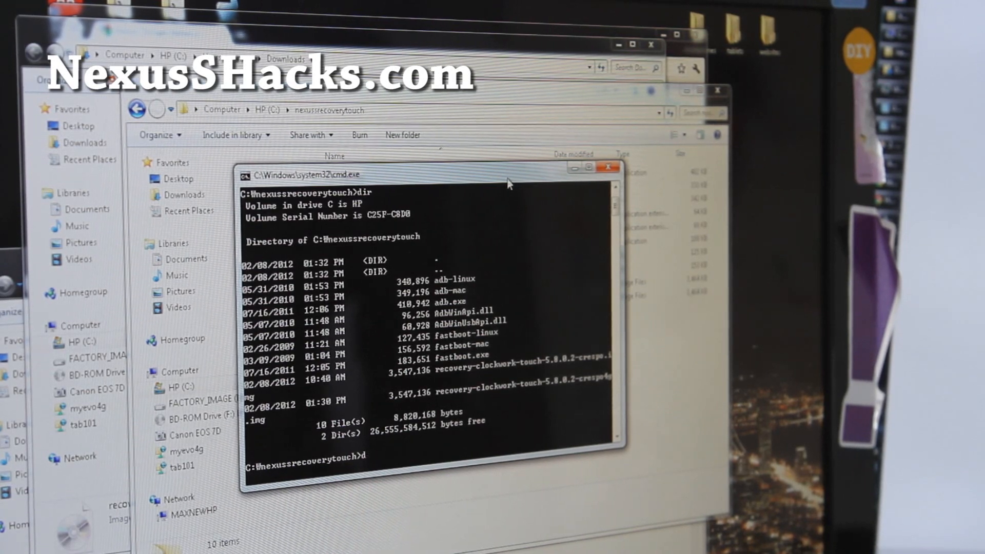
text(fastboot flash)
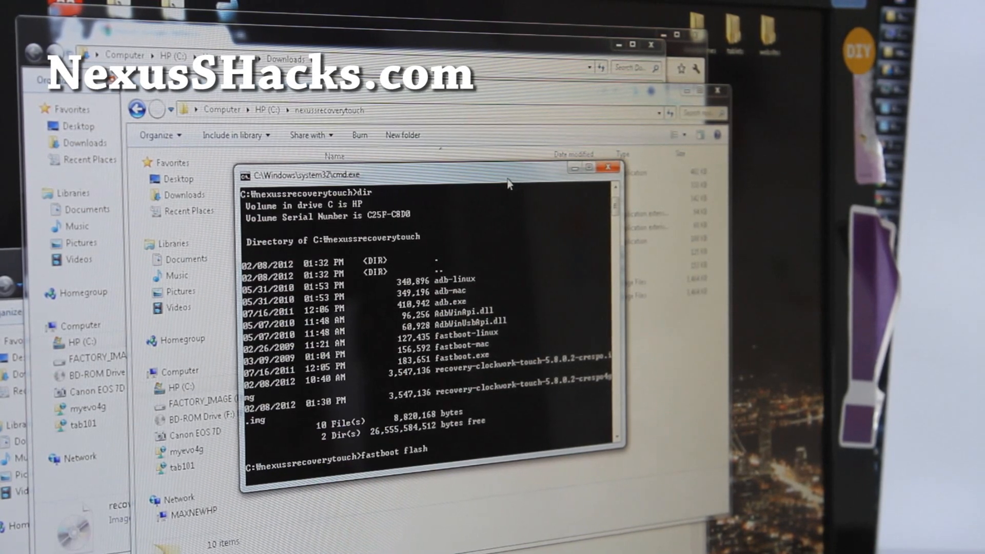
text(recovery)
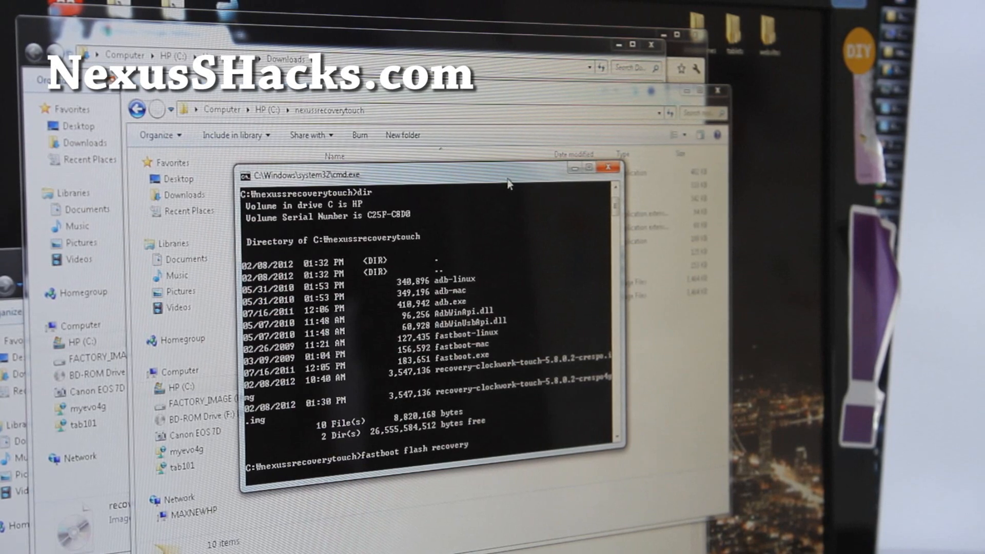
text(reco)
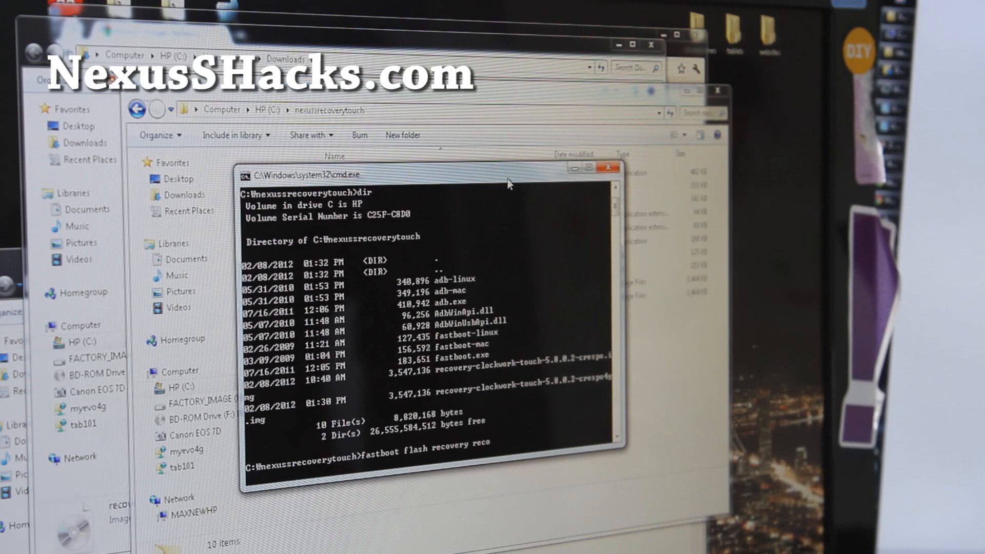
text(recovery-clockwork-touch-5.8.0.2-crespo.img)
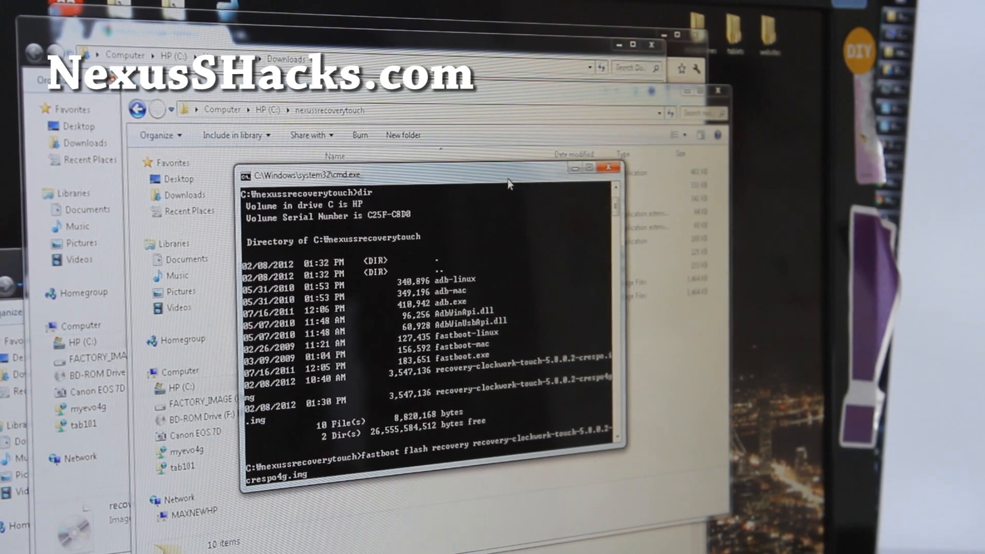
key(Return)
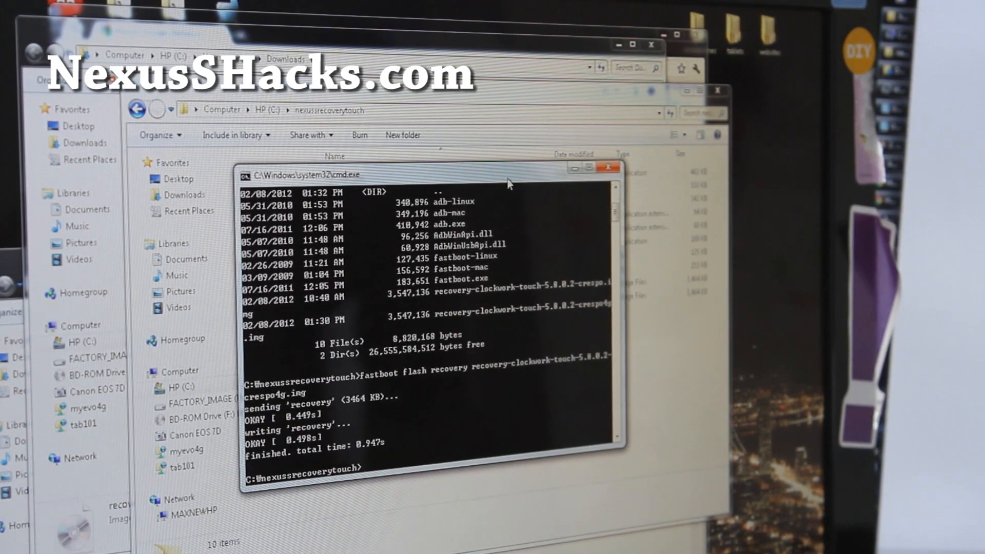